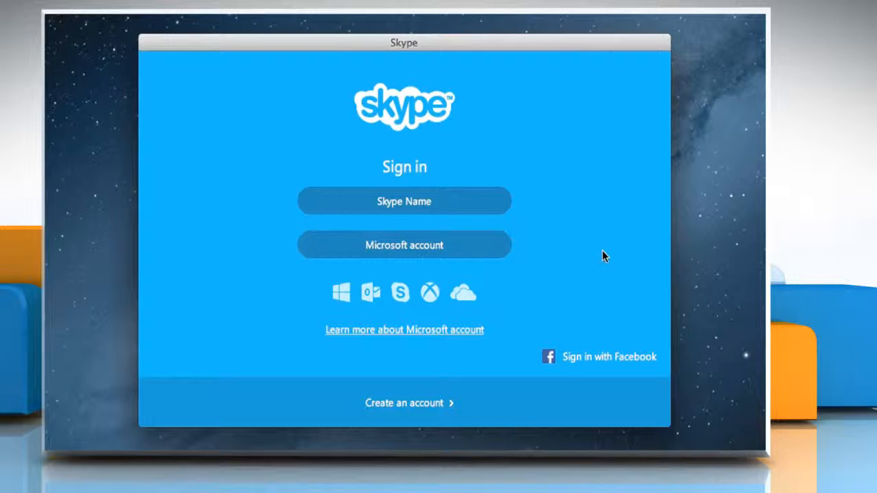
pyautogui.moveTo(574, 249)
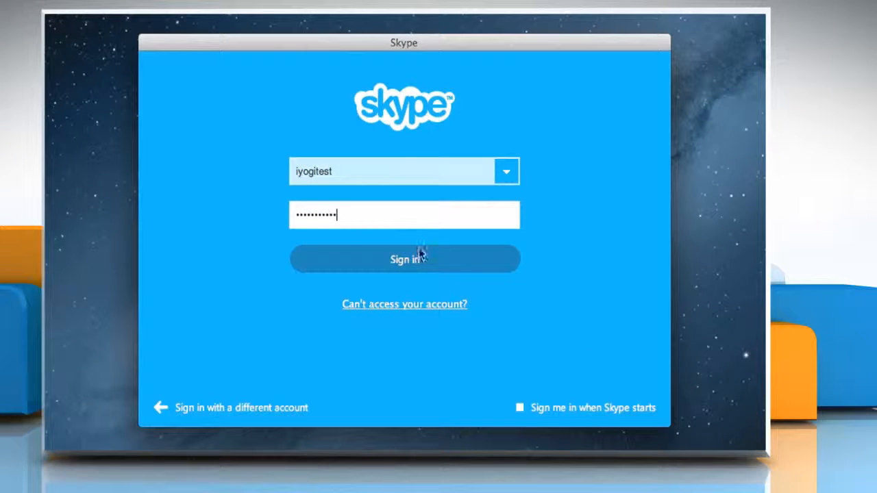
# Sign in to Skype with the entered account name and password.
pyautogui.click(404, 259)
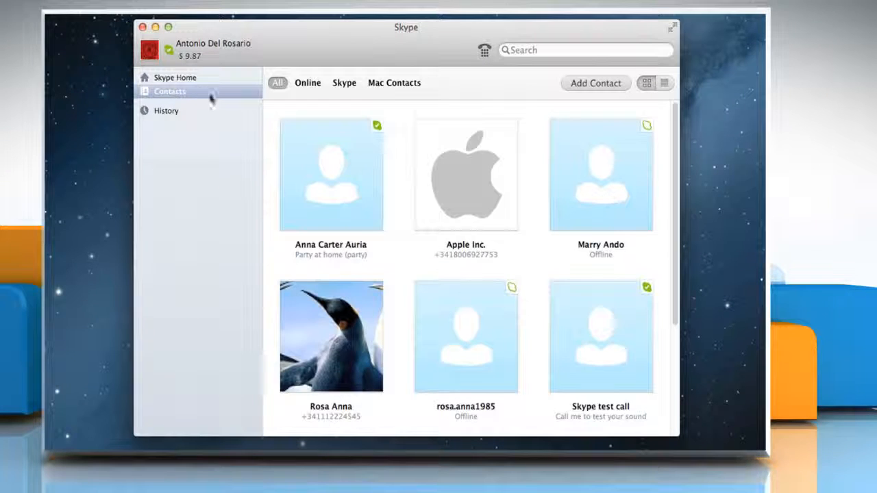
# Apply the Skype filter so the contact list shows only Skype contacts.
pyautogui.click(344, 82)
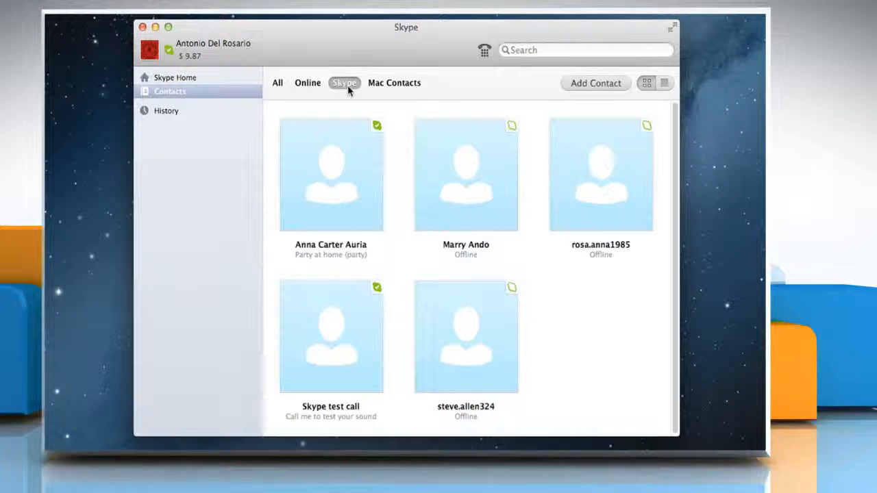
pyautogui.moveTo(356, 161)
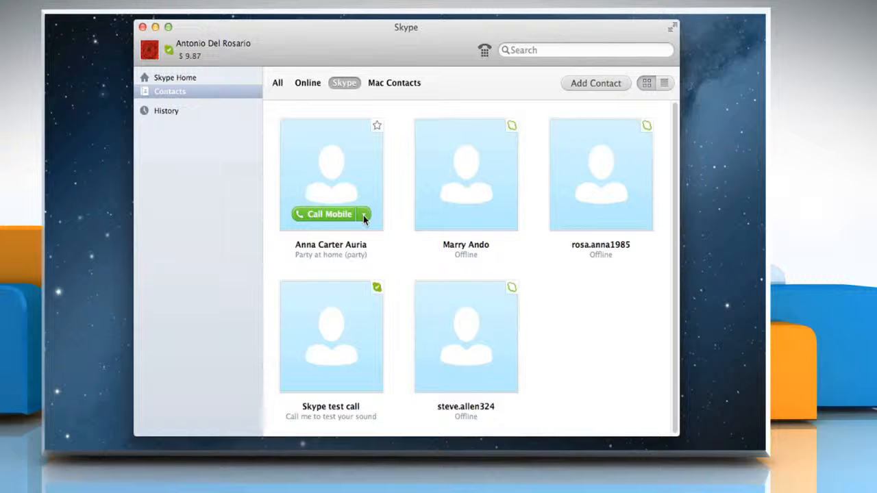
pyautogui.click(364, 213)
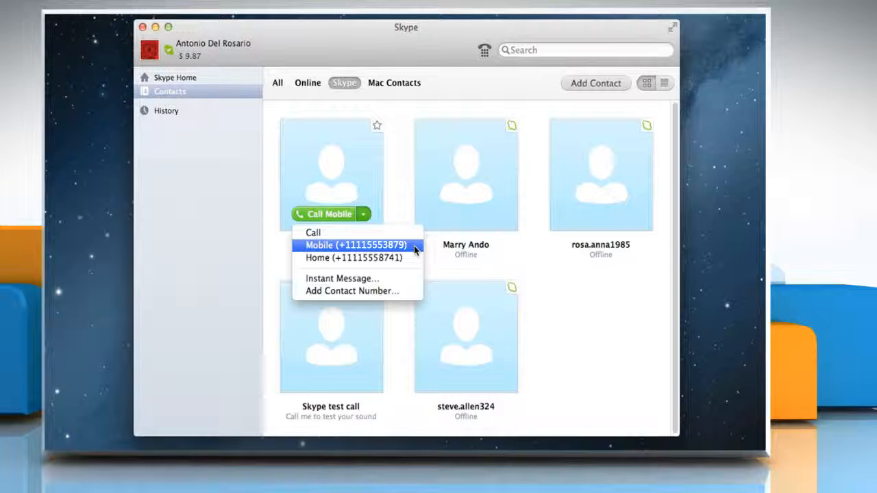
pyautogui.click(355, 245)
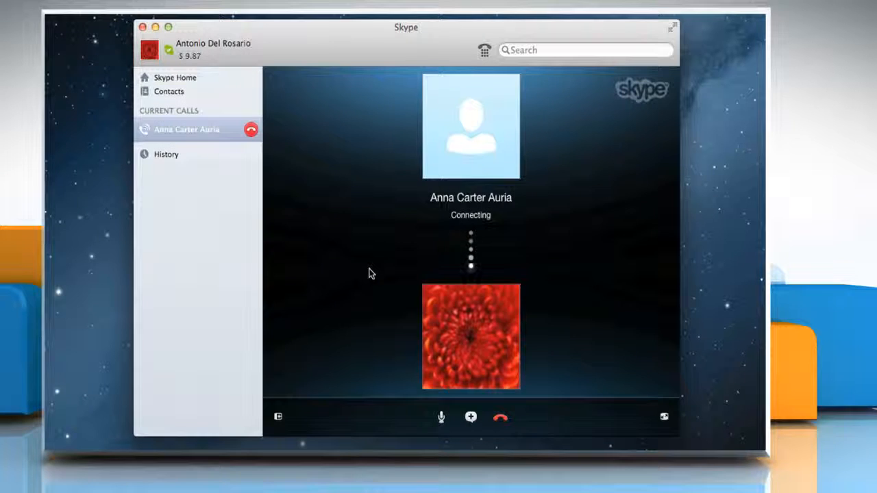